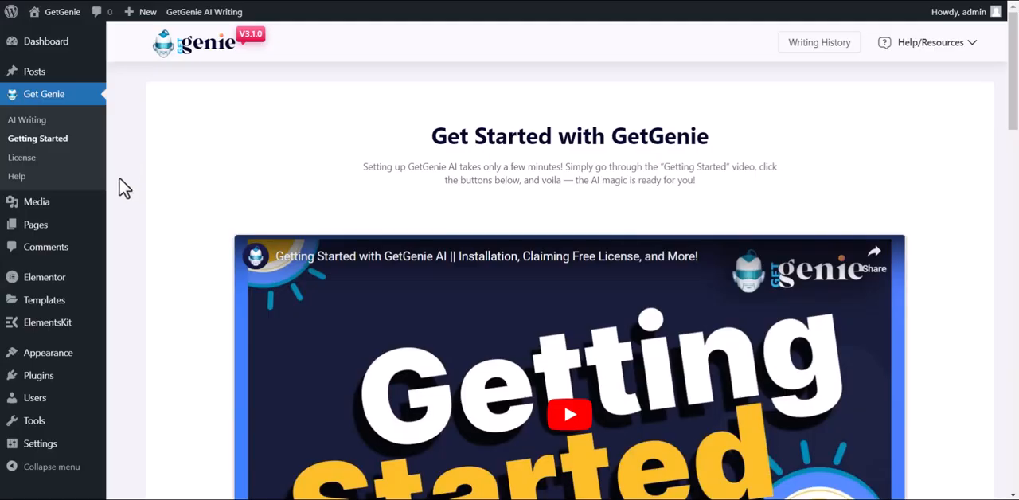
{"action": "mouse_move", "coordinate": [35, 224]}
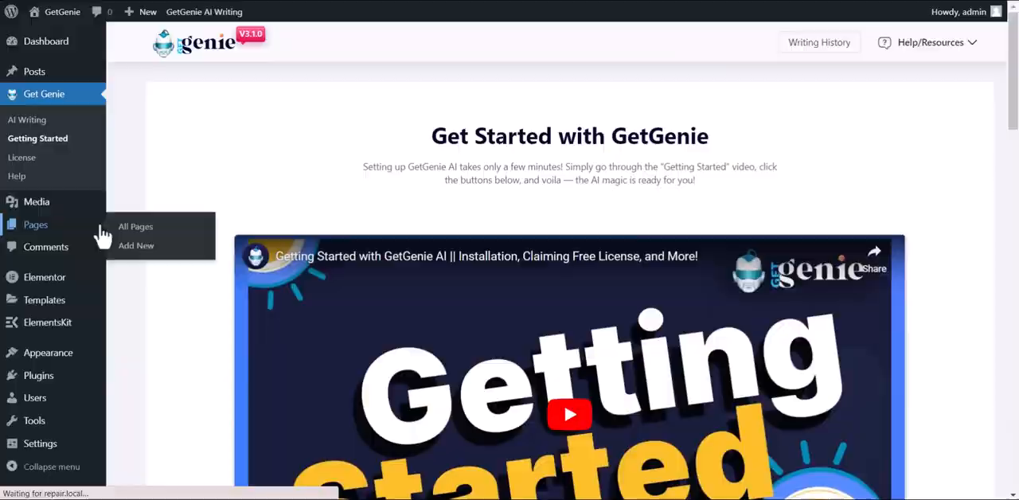
- Open the Home Page from the All Pages list in the Elementor editor
{"action": "left_click", "coordinate": [136, 226]}
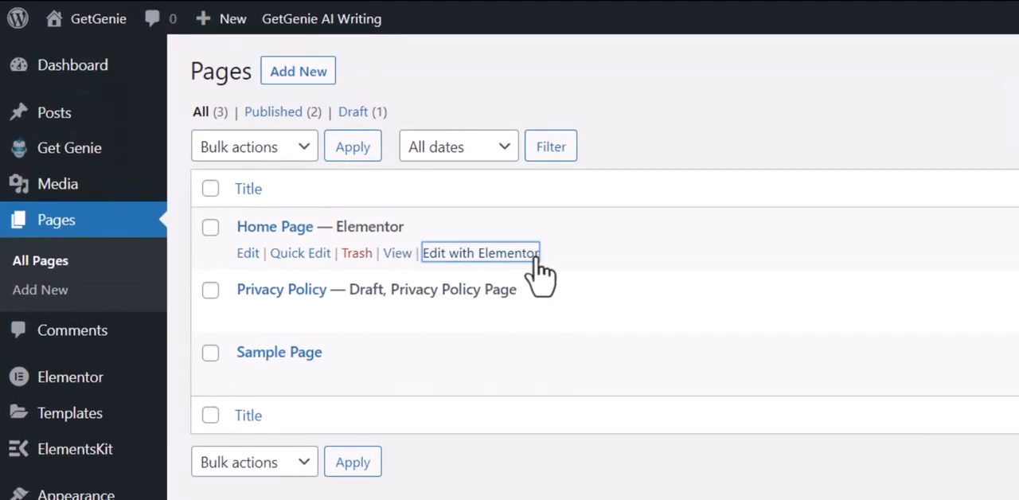
{"action": "left_click", "coordinate": [480, 253]}
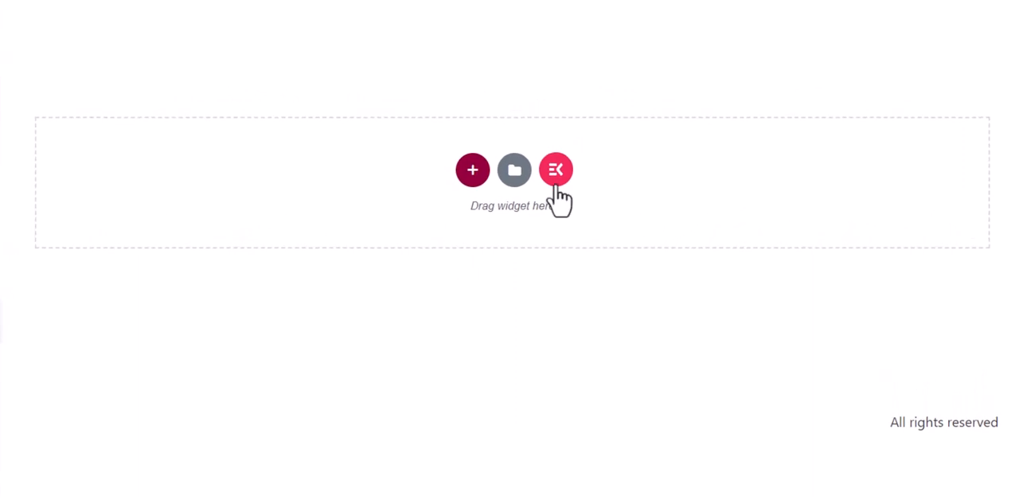
- Insert the ElementsKit 'Take your website to next level' page template into the Home Page
{"action": "left_click", "coordinate": [556, 169]}
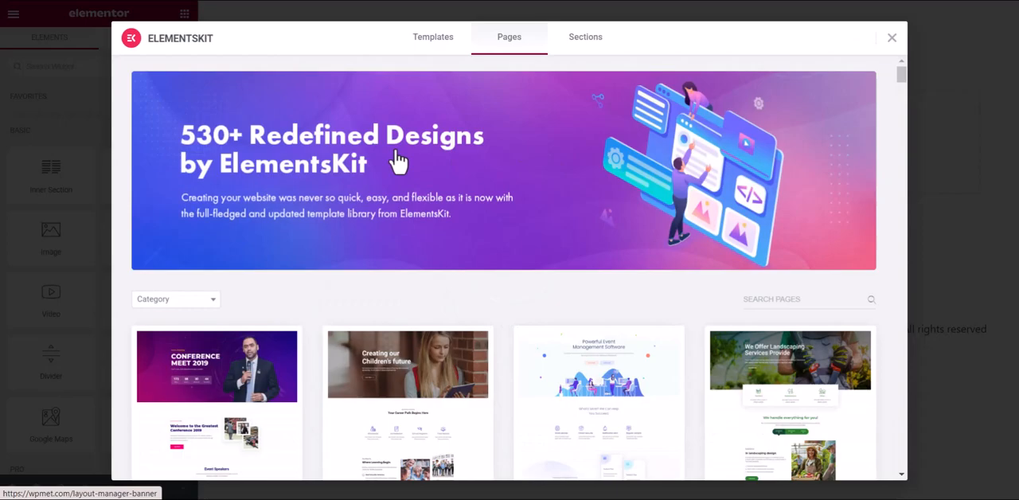
{"action": "scroll", "scroll_direction": "down", "scroll_amount": 3}
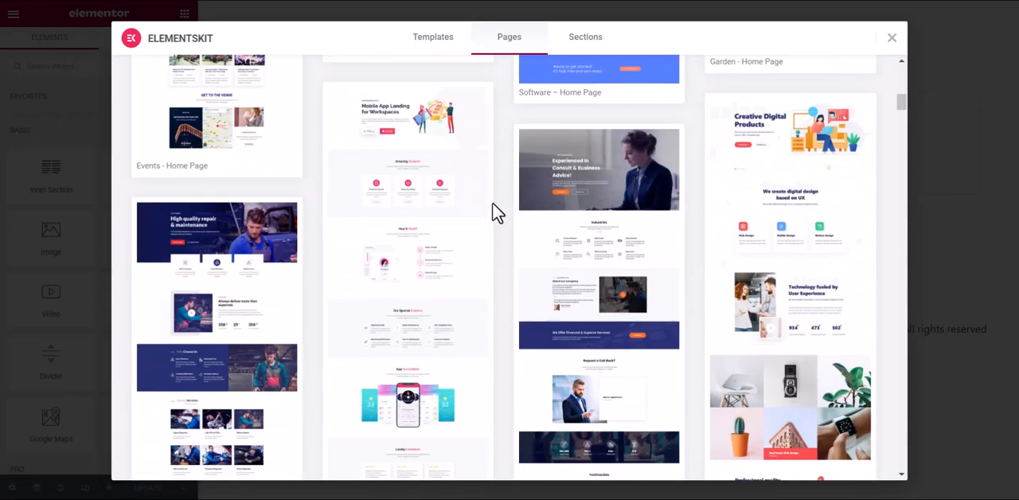
{"action": "scroll", "scroll_direction": "down", "scroll_amount": 3}
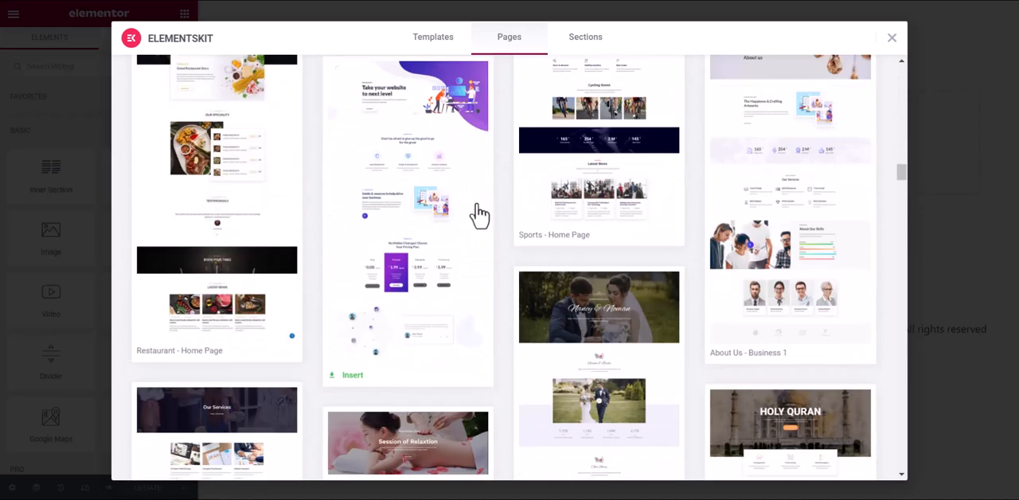
{"action": "left_click", "coordinate": [408, 215]}
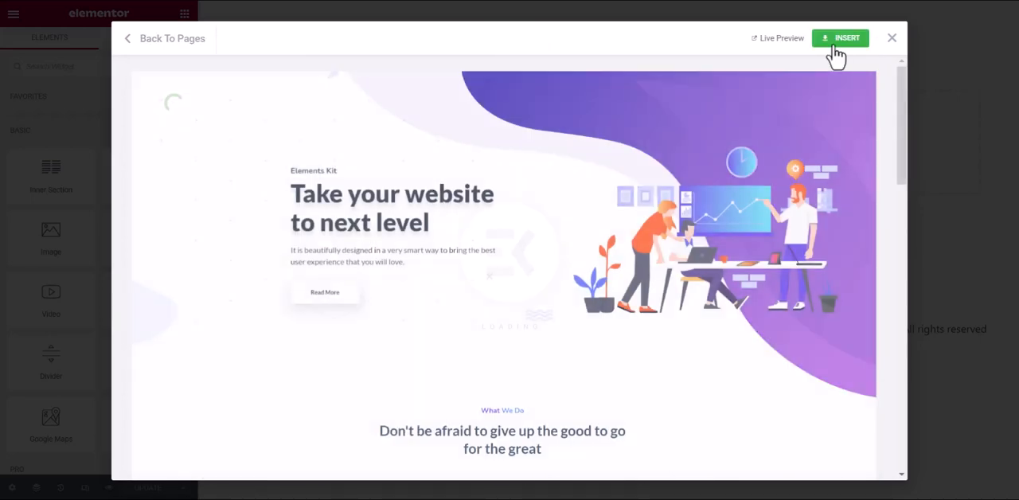
{"action": "left_click", "coordinate": [841, 38]}
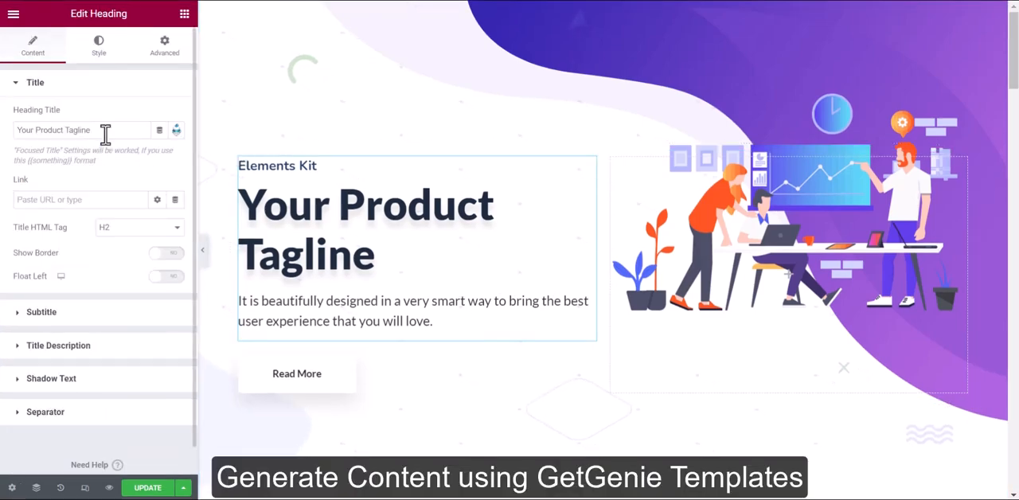
- Start a GetGenie Taglines template for ElementsKit, briefed as 'The best Elementor' addon
{"action": "left_click", "coordinate": [175, 130]}
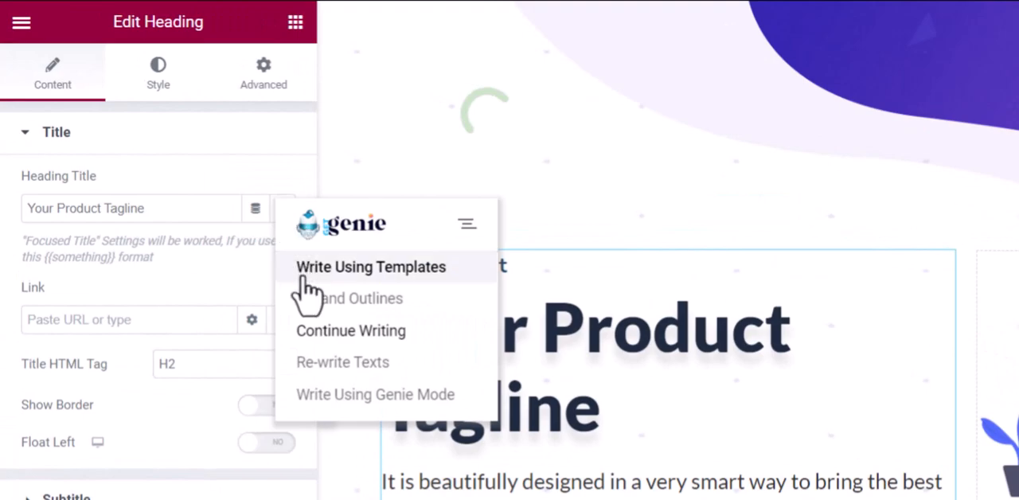
{"action": "left_click", "coordinate": [370, 267]}
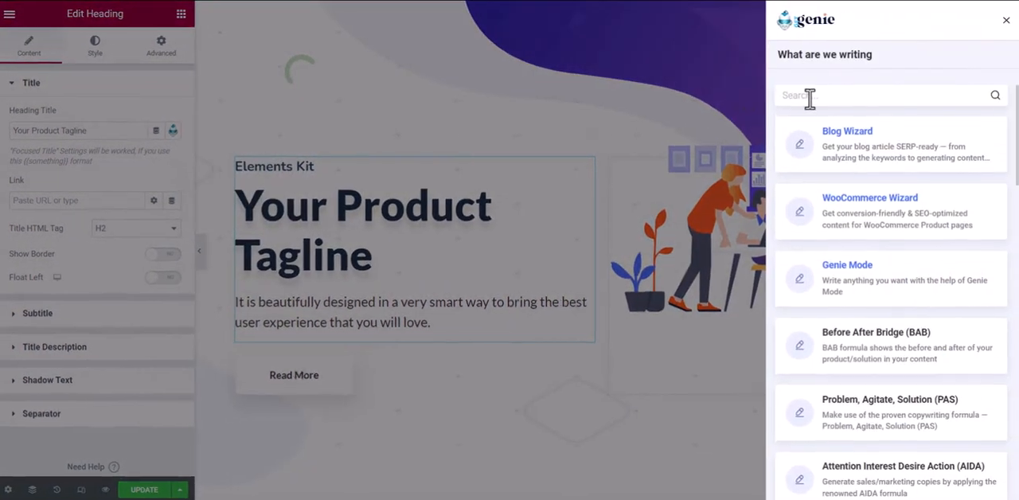
{"action": "type", "text": "Tagli"}
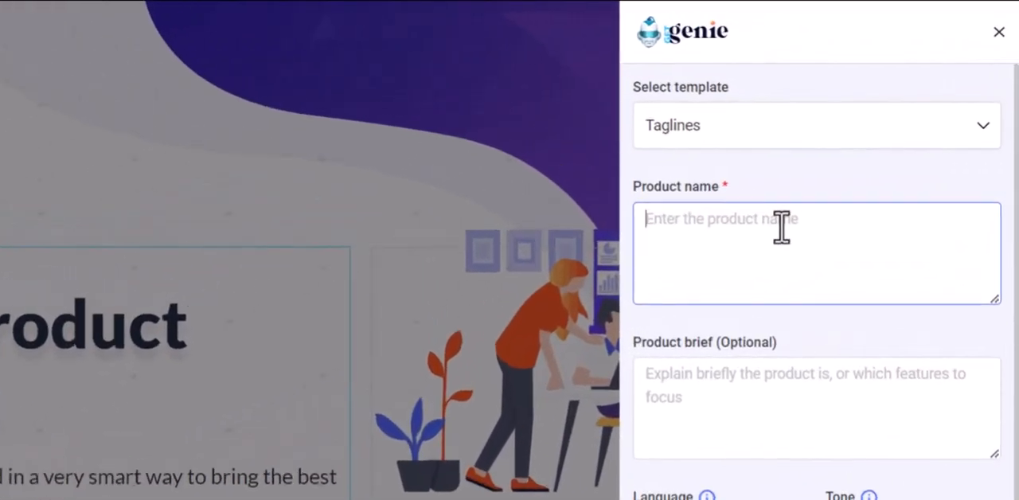
{"action": "type", "text": "Elements"}
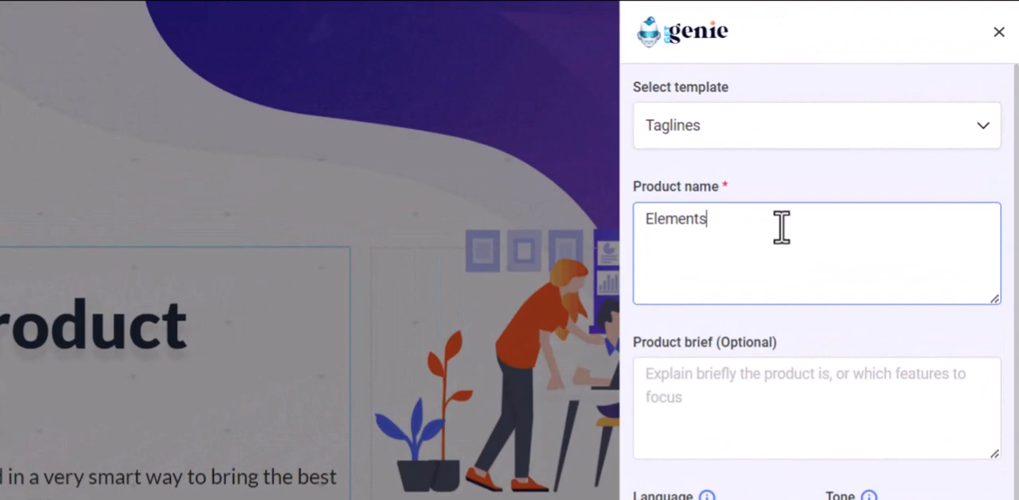
{"action": "type", "text": "Kit"}
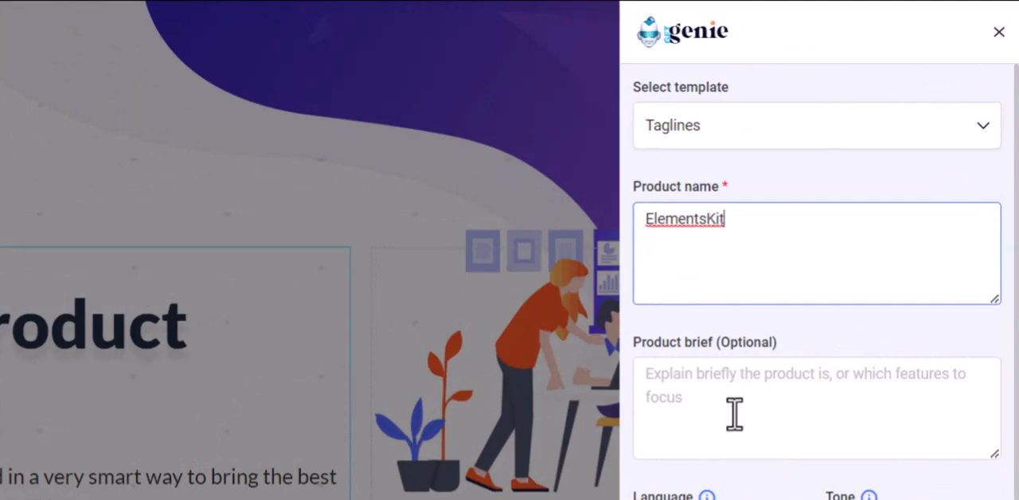
{"action": "type", "text": "The be"}
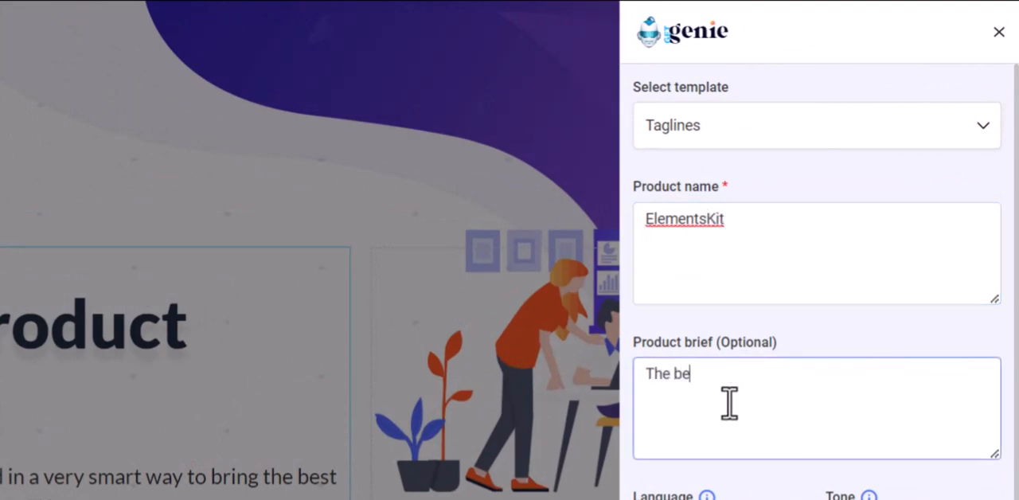
{"action": "type", "text": "st Elementor addon"}
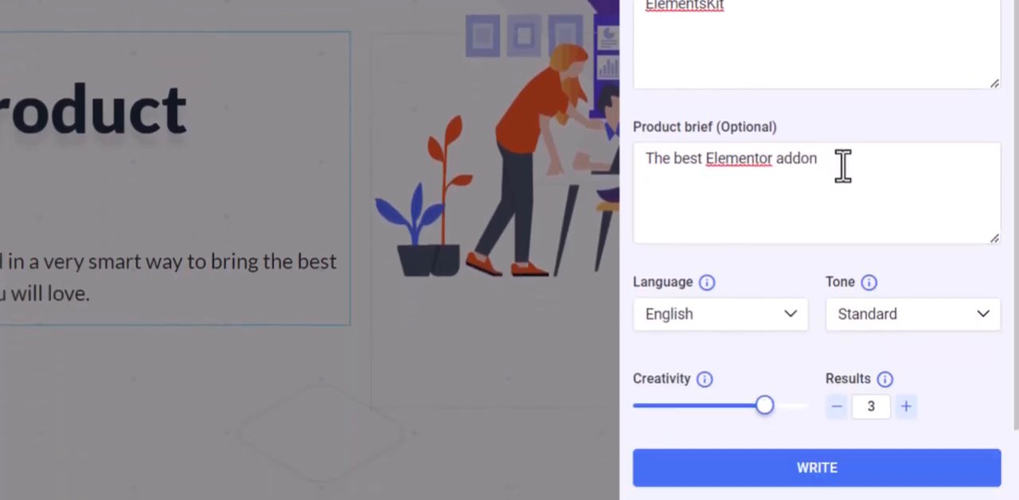
{"action": "left_click", "coordinate": [716, 314]}
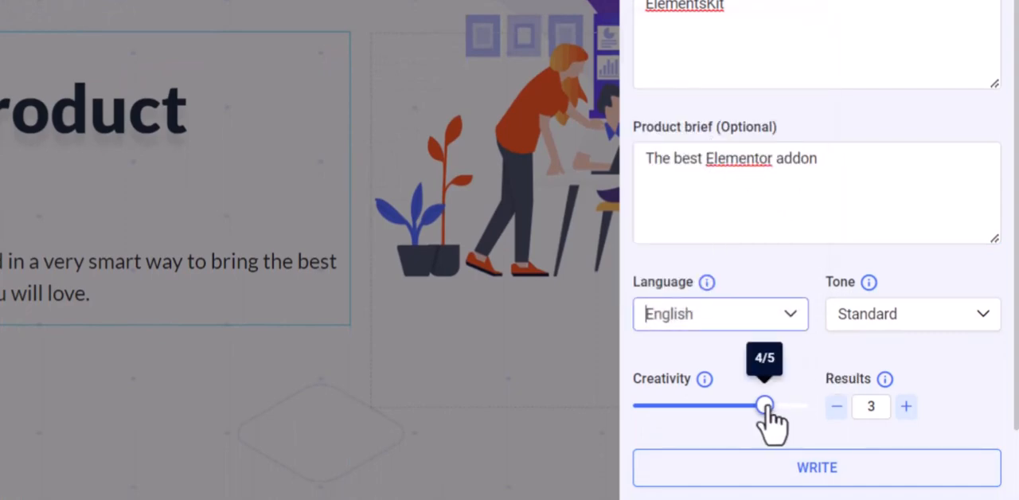
- Generate two taglines at creativity 4 and copy 'Unlock the power of Elementor with ElementsKit'
{"action": "left_click_drag", "start_coordinate": [765, 406], "coordinate": [633, 407]}
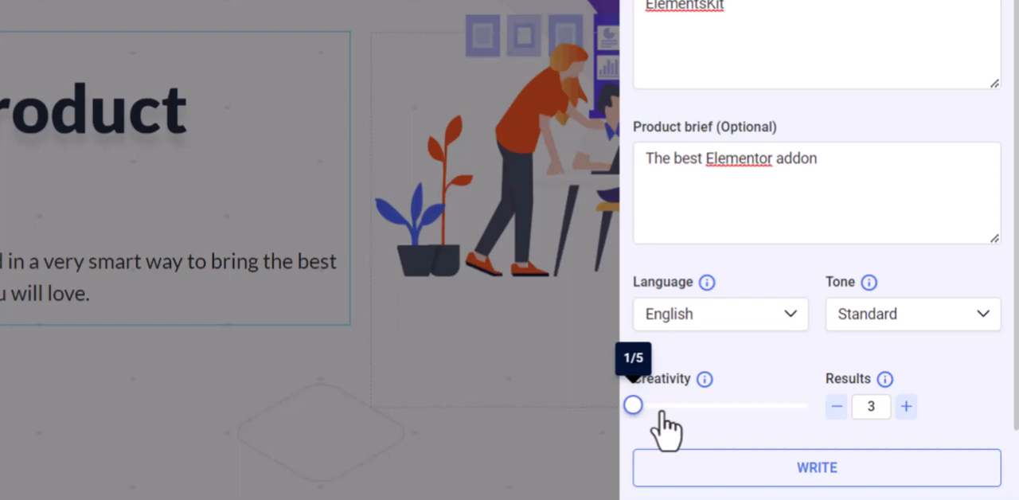
{"action": "left_click_drag", "start_coordinate": [633, 406], "coordinate": [765, 405]}
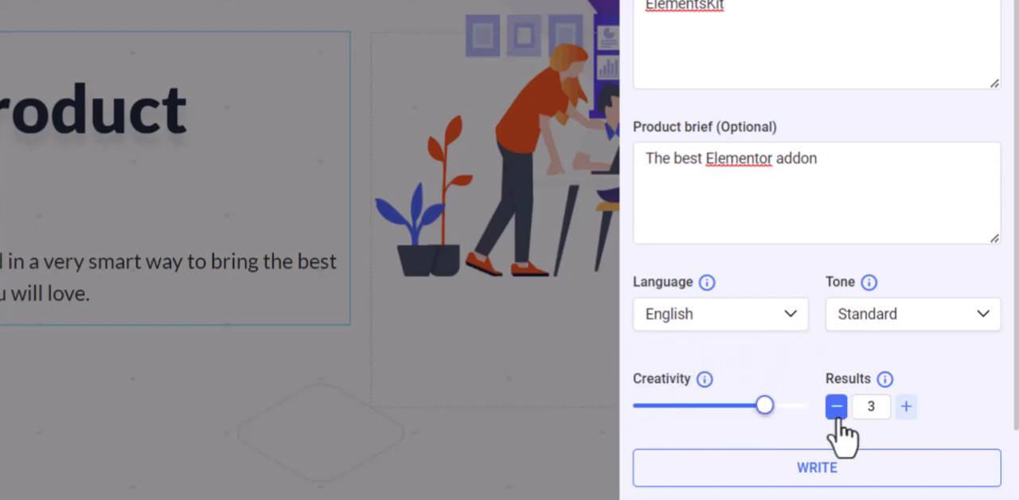
{"action": "left_click", "coordinate": [836, 407]}
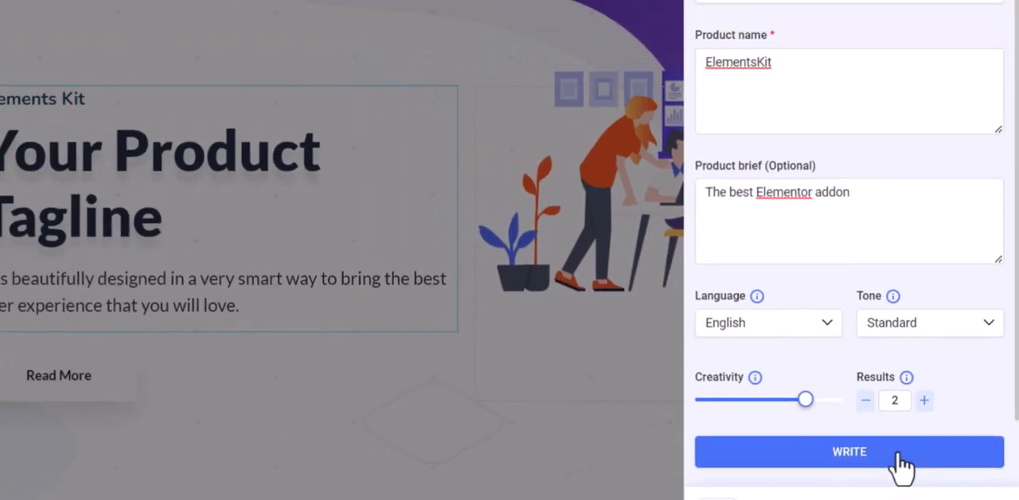
{"action": "left_click", "coordinate": [849, 451]}
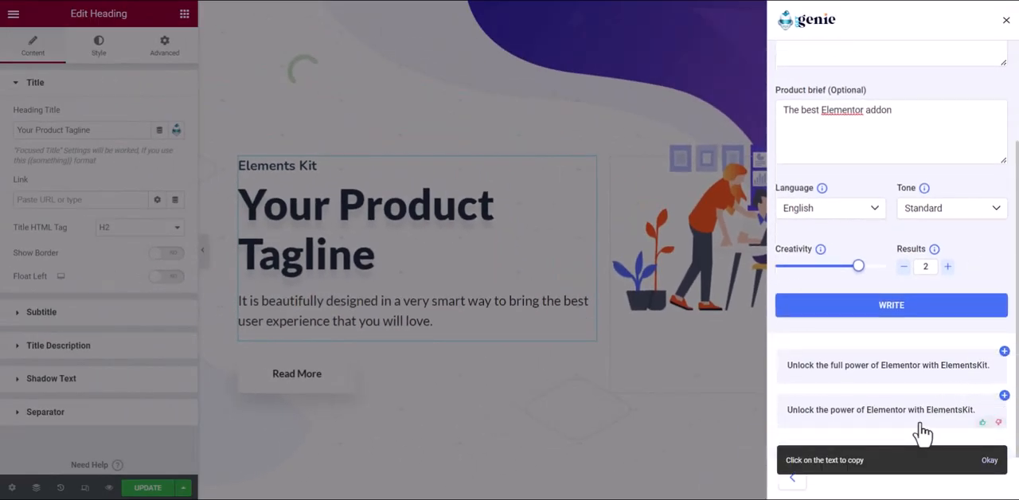
{"action": "left_click", "coordinate": [880, 409]}
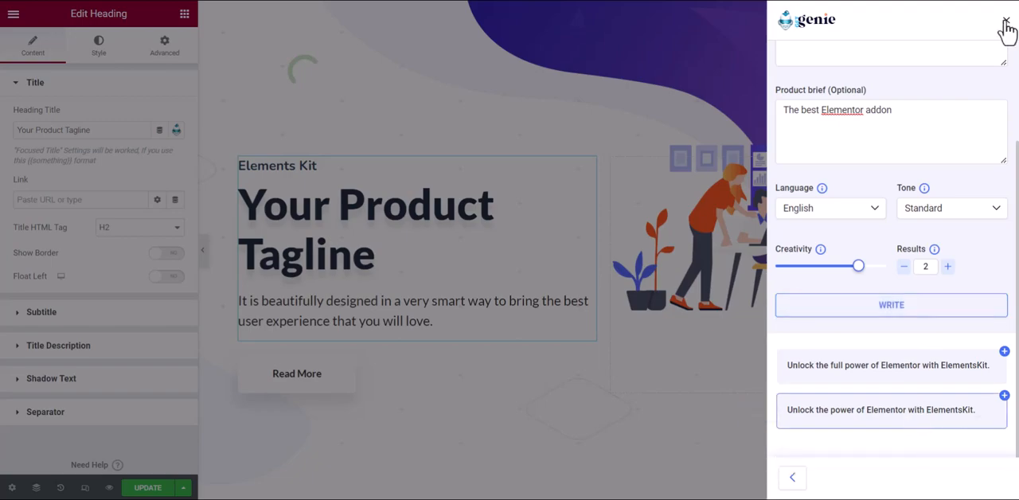
{"action": "left_click", "coordinate": [1007, 24]}
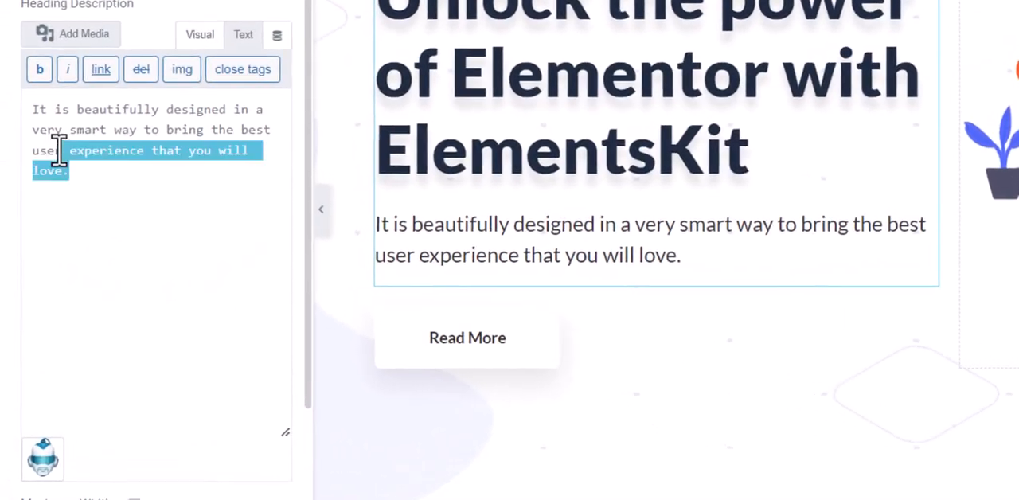
- Generate two Genie Mode rewrites of the hero's 'beautifully designed' description
{"action": "left_click", "coordinate": [43, 457]}
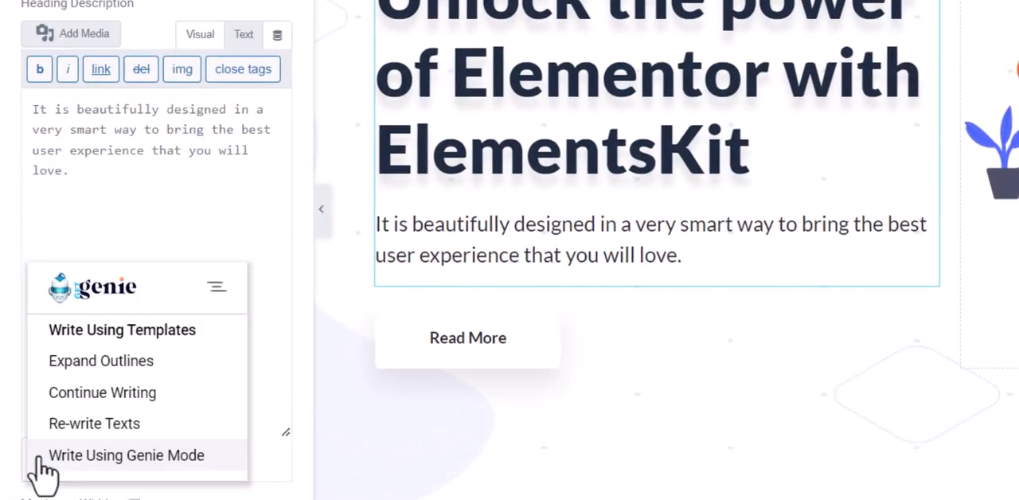
{"action": "left_click", "coordinate": [125, 455]}
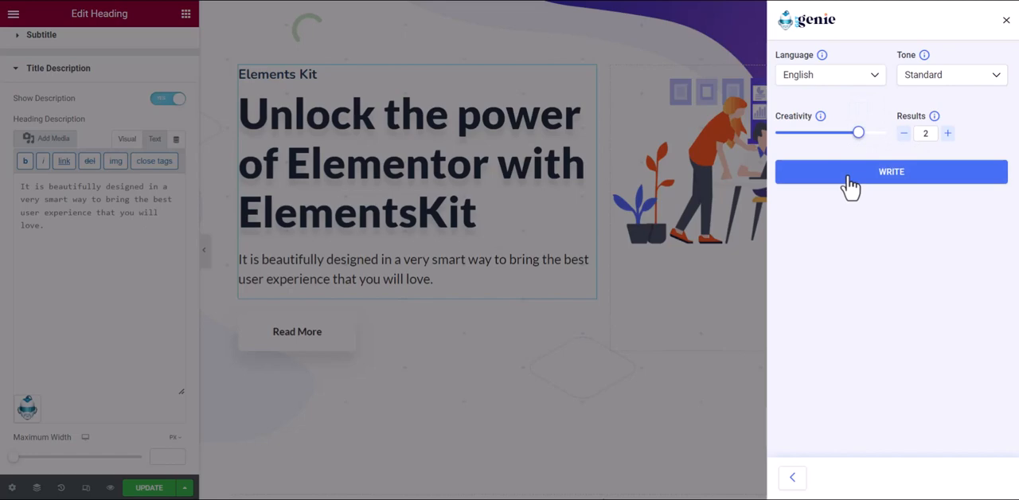
{"action": "left_click", "coordinate": [892, 171]}
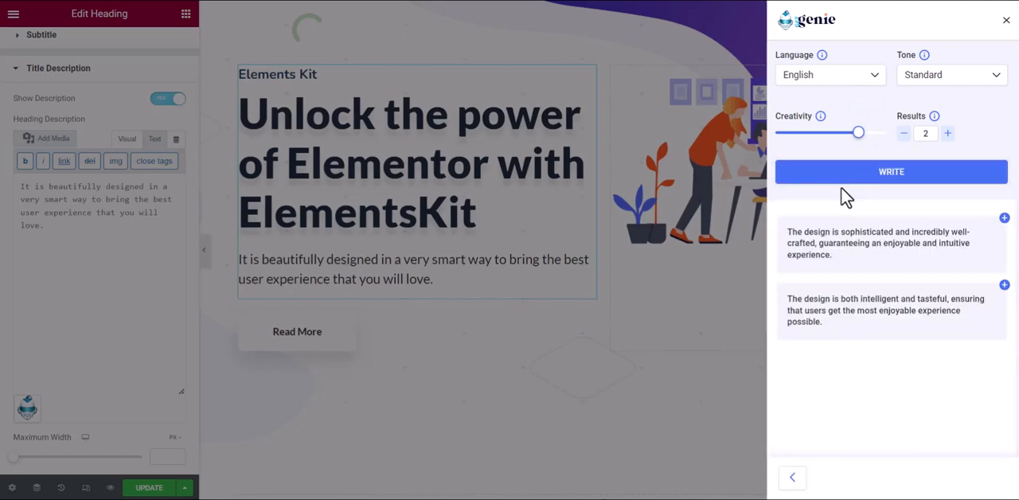
{"action": "left_click", "coordinate": [876, 243]}
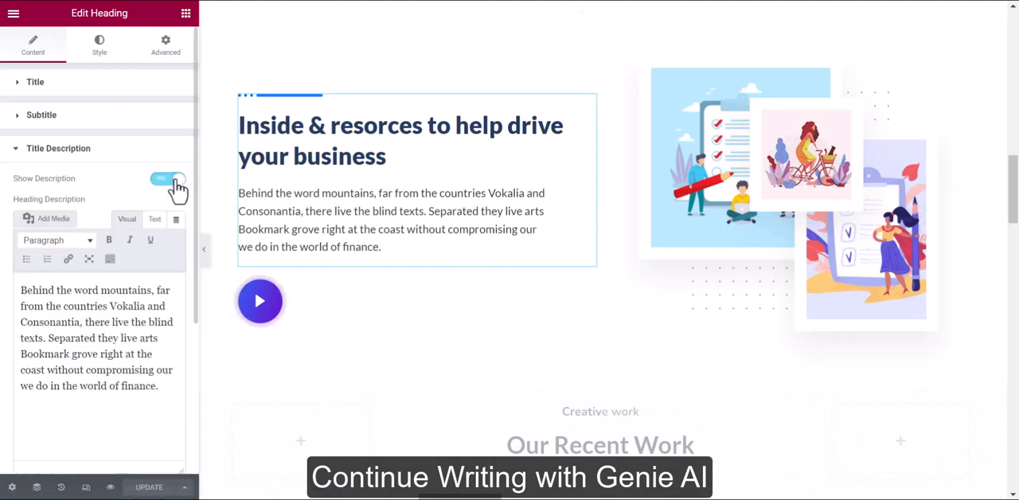
- Generate two longer Genie Mode versions of the Inside & resources finance description
{"action": "left_click", "coordinate": [155, 219]}
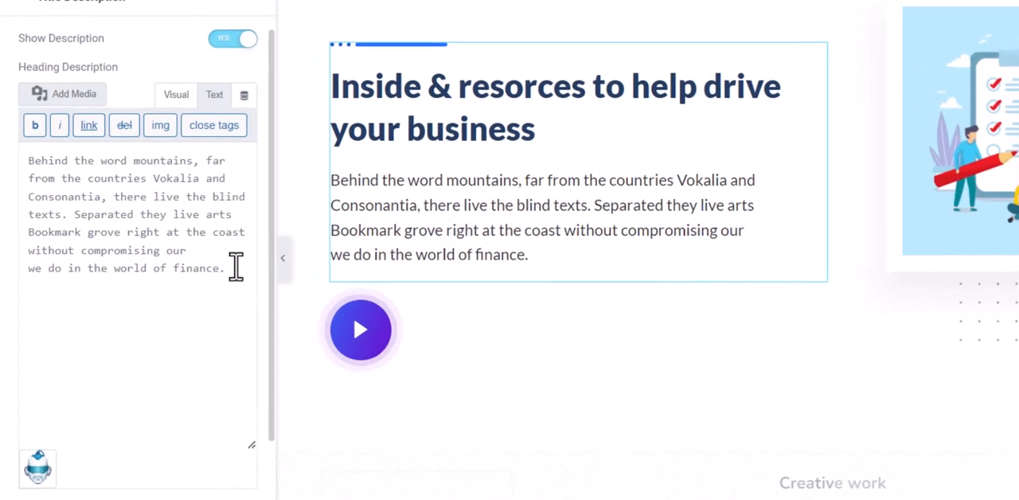
{"action": "left_click", "coordinate": [37, 468]}
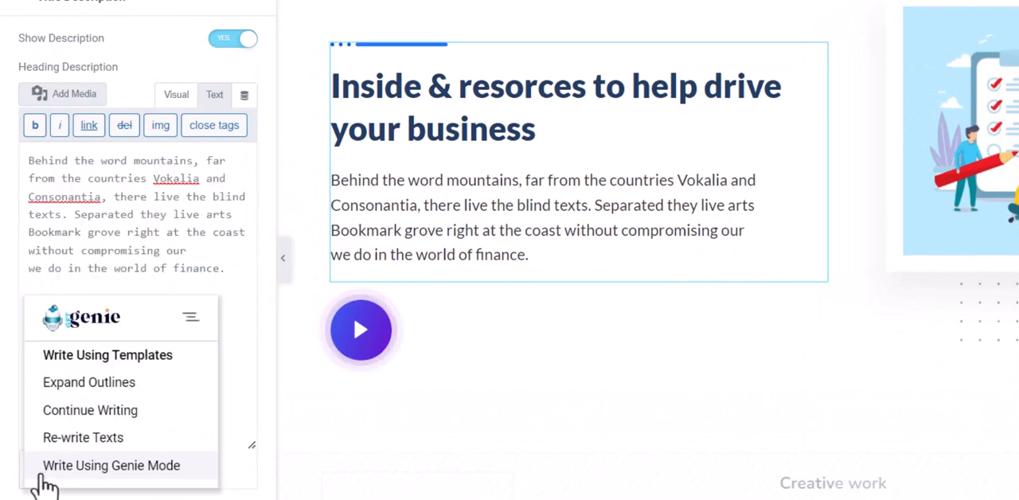
{"action": "left_click", "coordinate": [111, 465]}
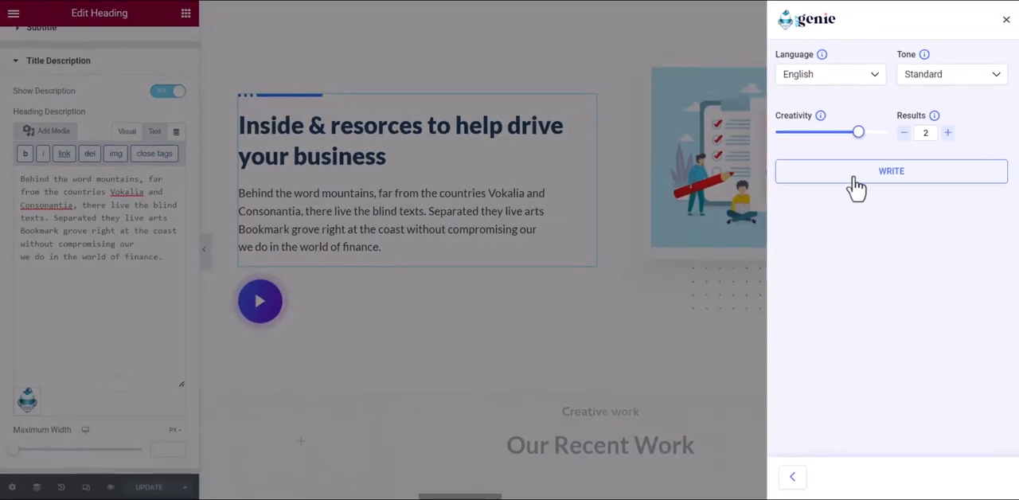
{"action": "left_click", "coordinate": [891, 170]}
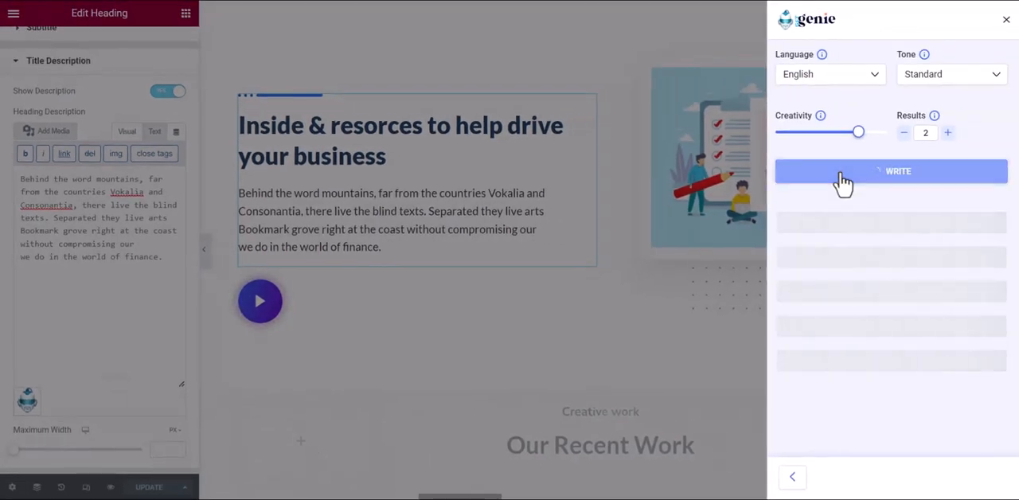
{"action": "left_click", "coordinate": [891, 170]}
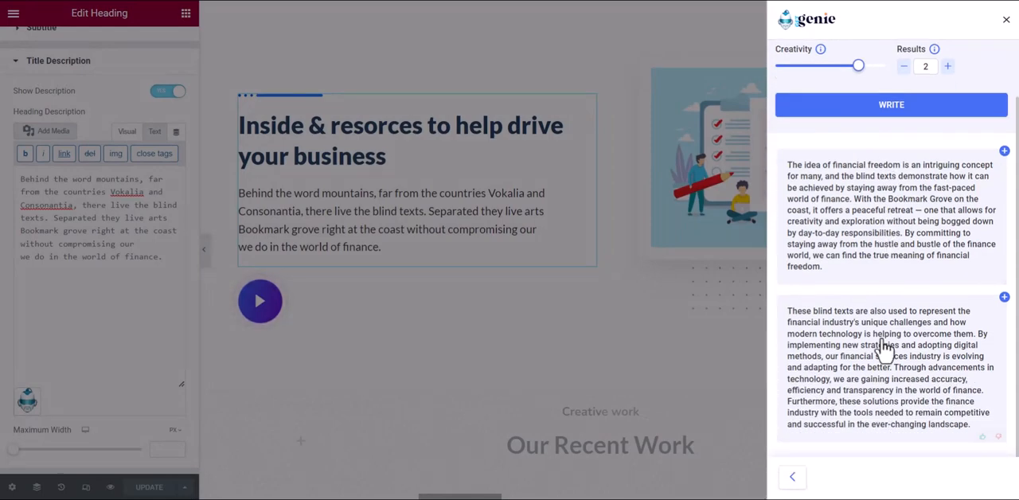
{"action": "left_click", "coordinate": [1006, 19]}
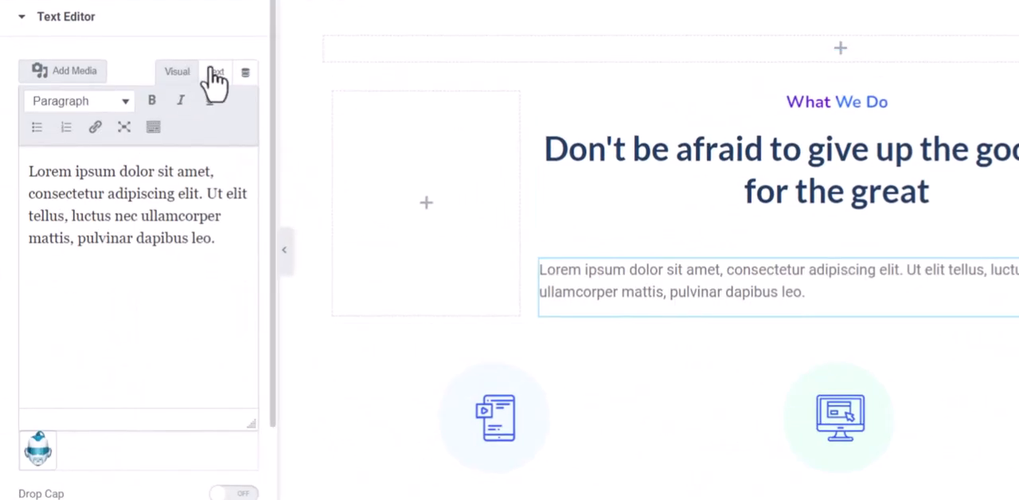
- Replace the lorem ipsum with the prompt 'about ElementsKit for Elementor' for Genie Mode
{"action": "left_click", "coordinate": [215, 71]}
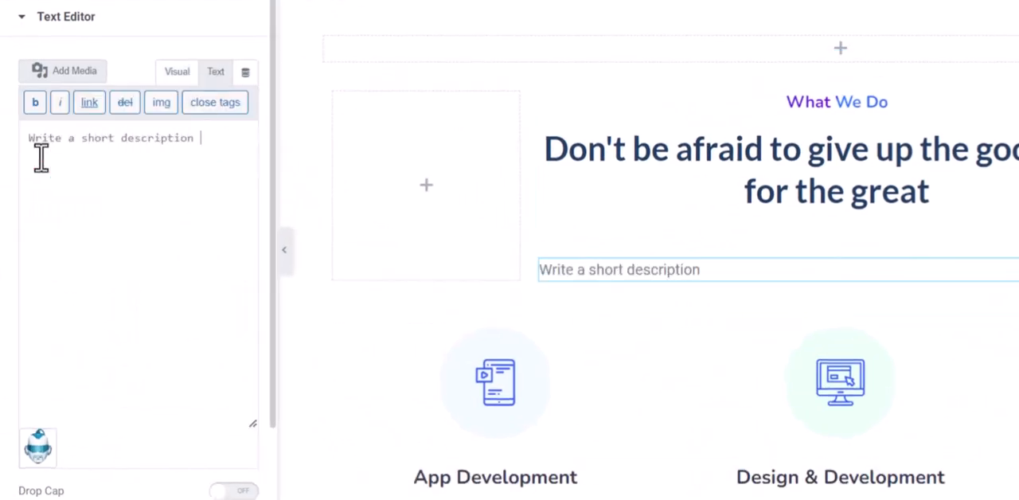
{"action": "type", "text": "about ElementsKit for Elementor"}
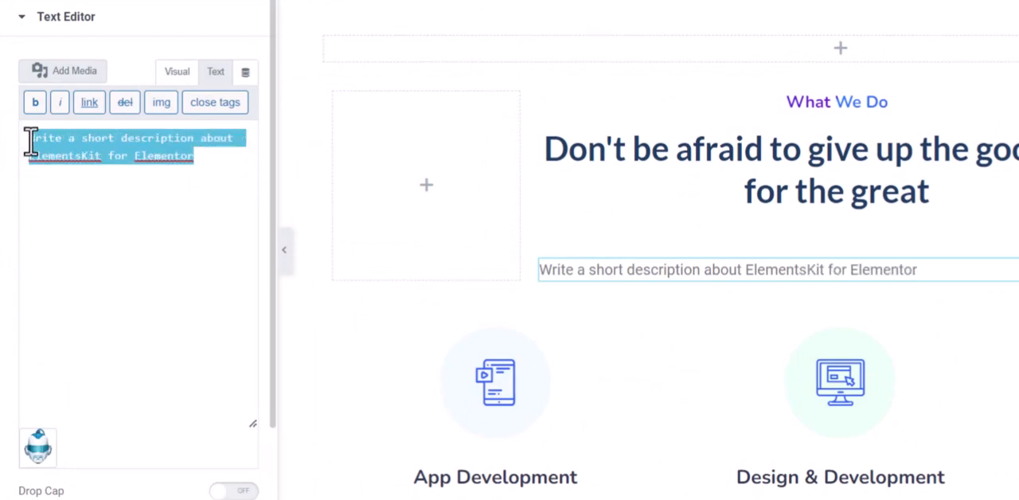
{"action": "left_click", "coordinate": [37, 446]}
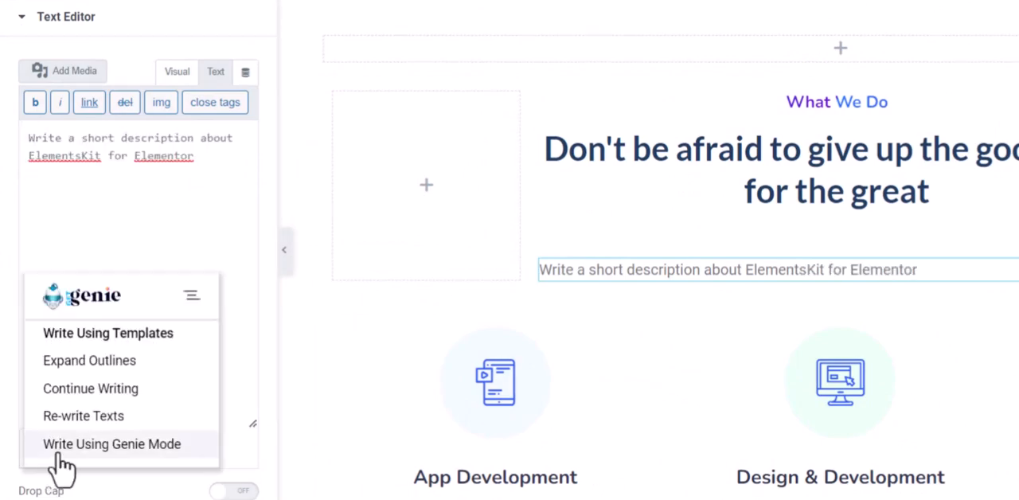
{"action": "left_click", "coordinate": [112, 443]}
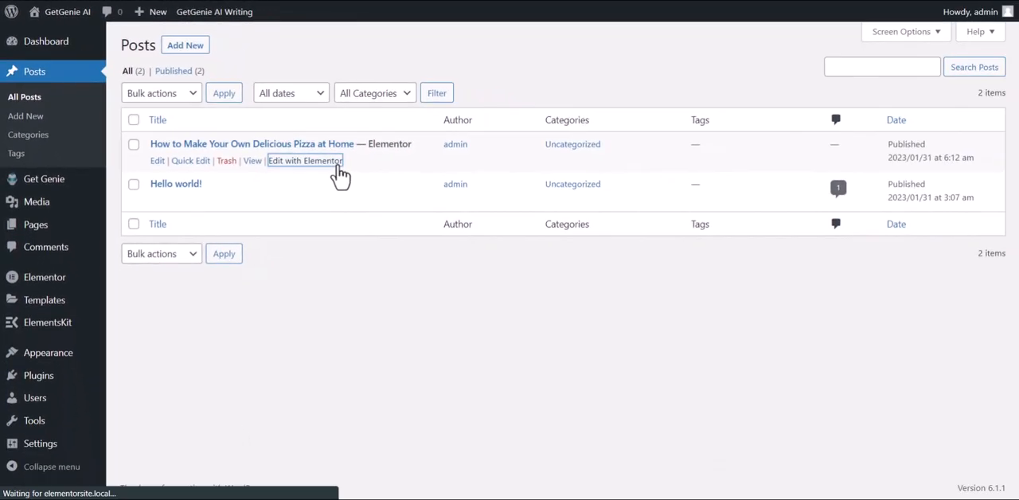
- Edit the pizza post and generate GetGenie text from the Choosing the Topping heading
{"action": "left_click", "coordinate": [305, 160]}
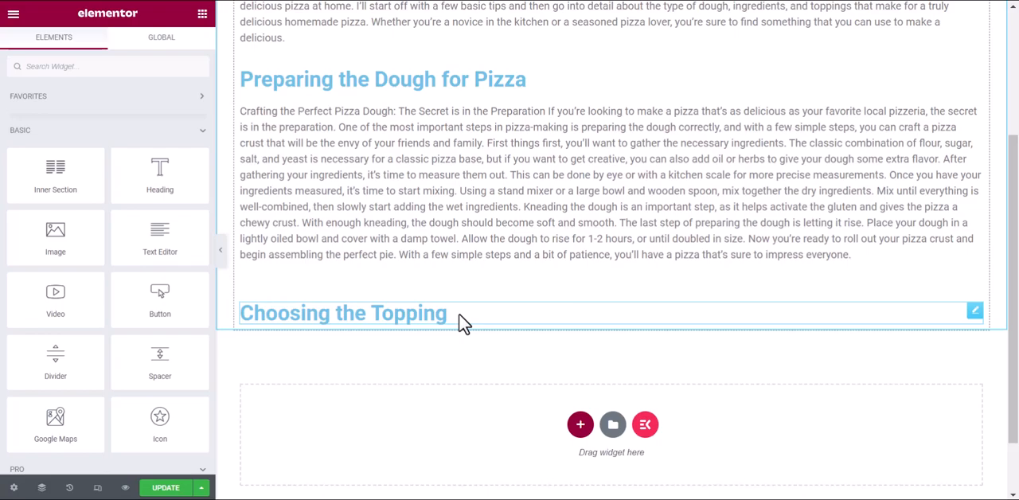
{"action": "left_click", "coordinate": [344, 312]}
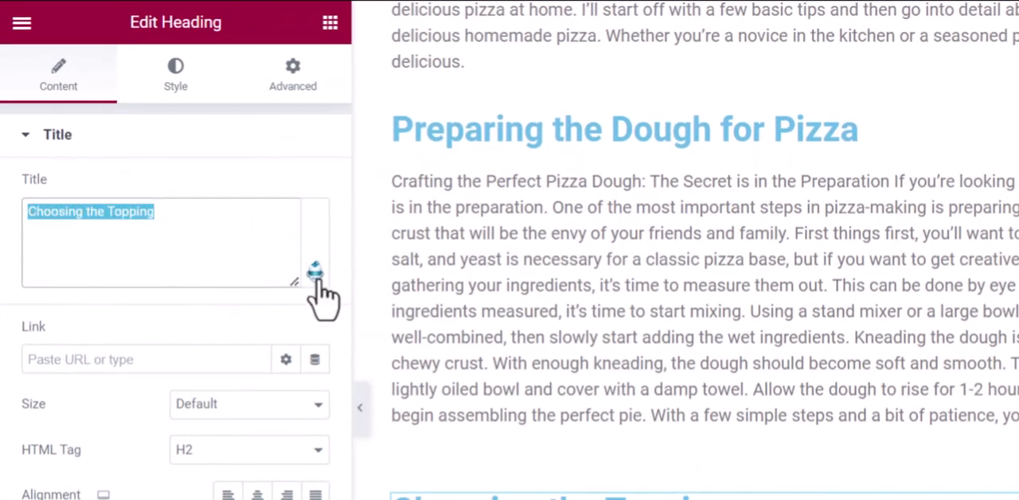
{"action": "left_click", "coordinate": [316, 263]}
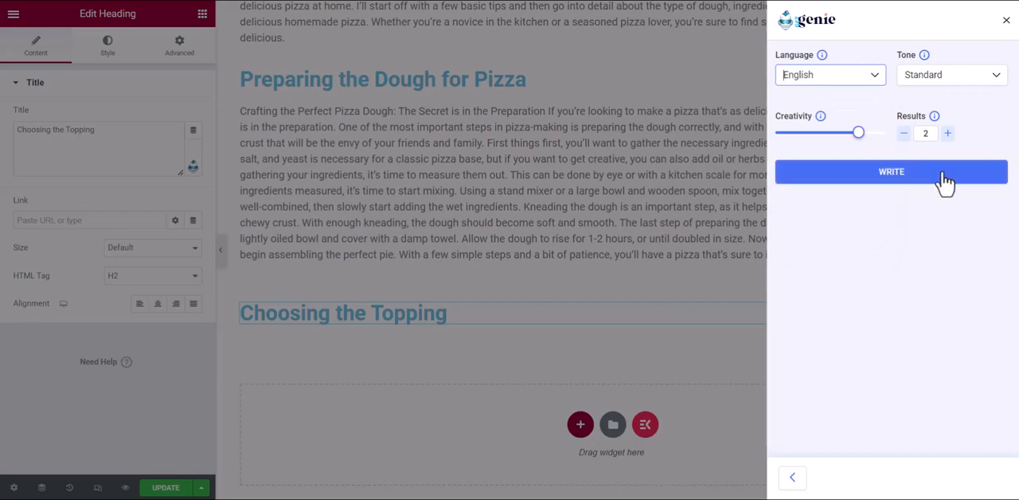
{"action": "left_click", "coordinate": [891, 171]}
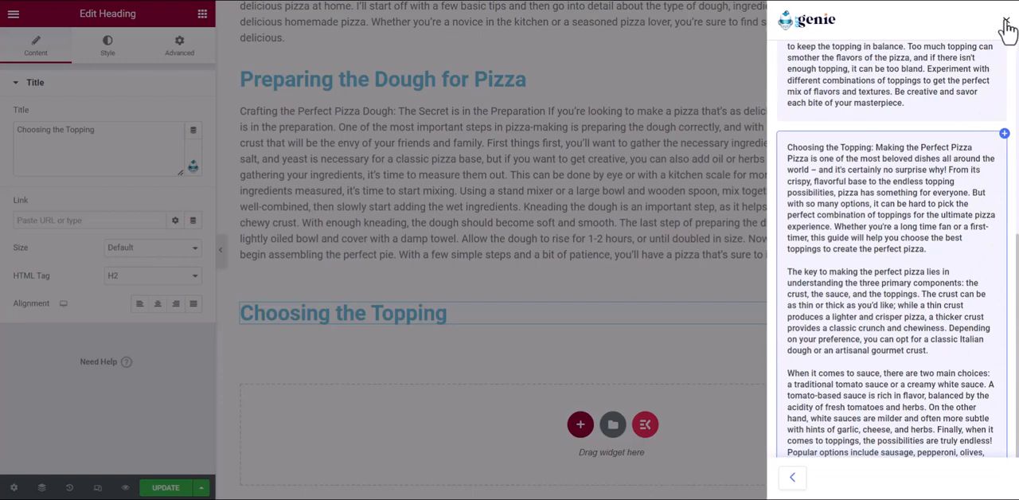
{"action": "left_click", "coordinate": [1007, 20]}
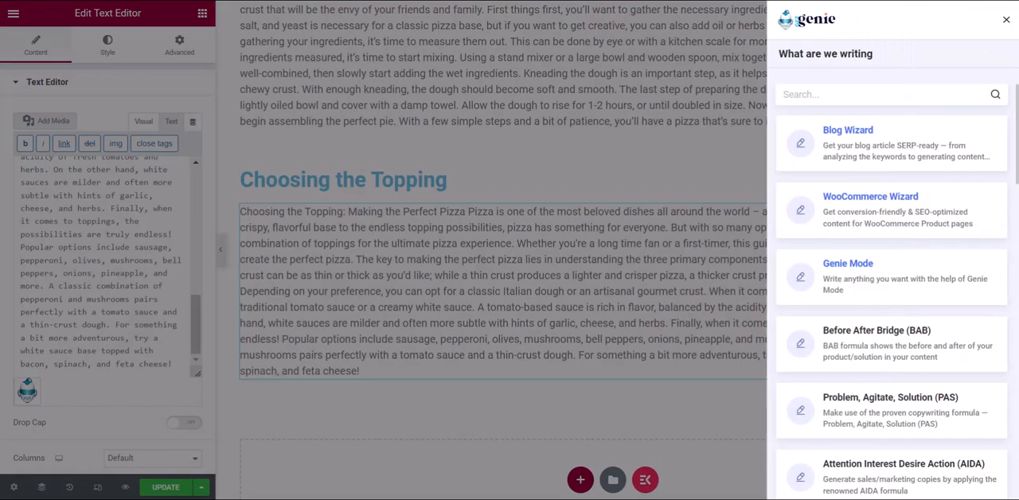
- Scroll through GetGenie writing templates such as Product Description and Feature-Benefit
{"action": "scroll", "scroll_direction": "down", "scroll_amount": 3}
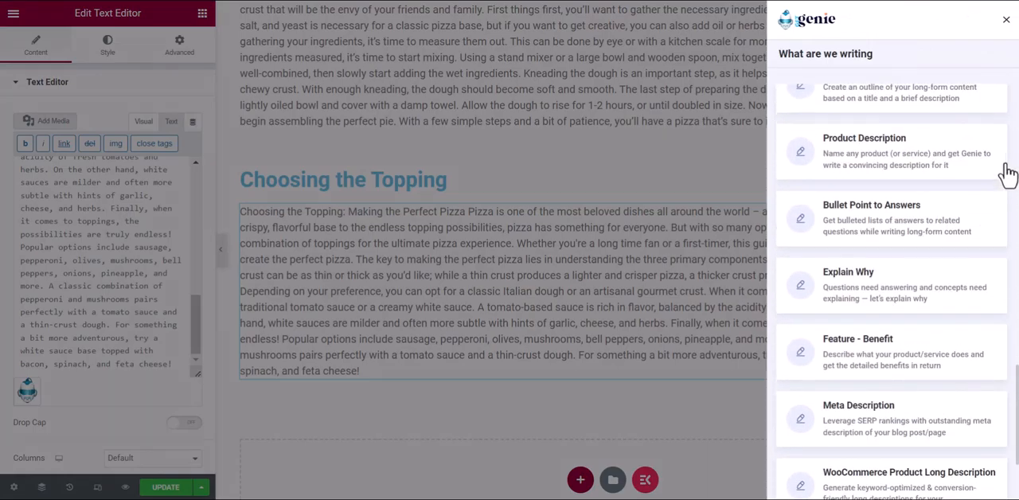